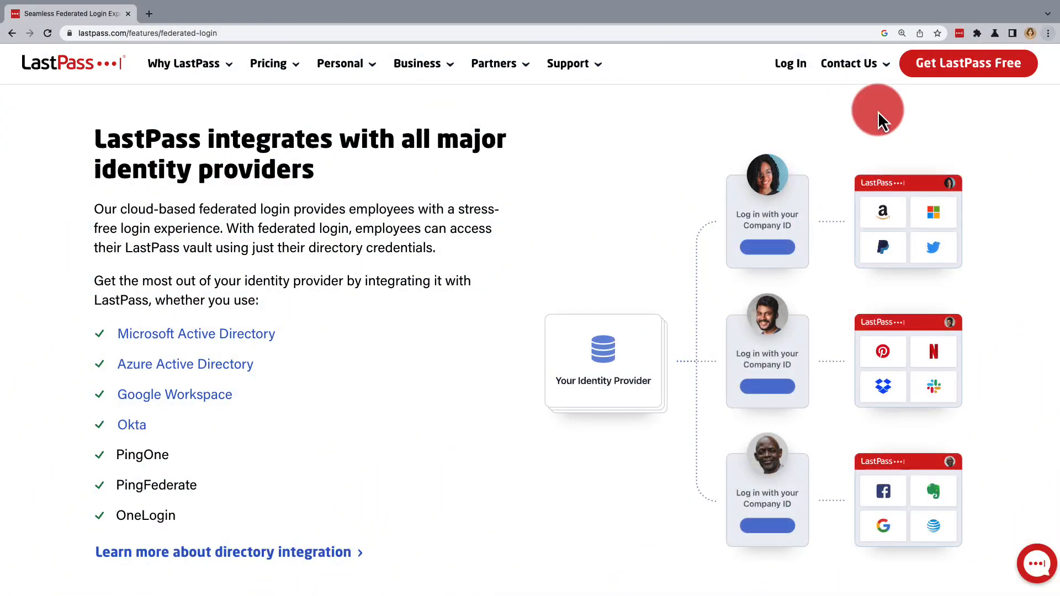
- Sign in to the LastPass account from the federated login page
{"action": "left_click", "coordinate": [960, 33]}
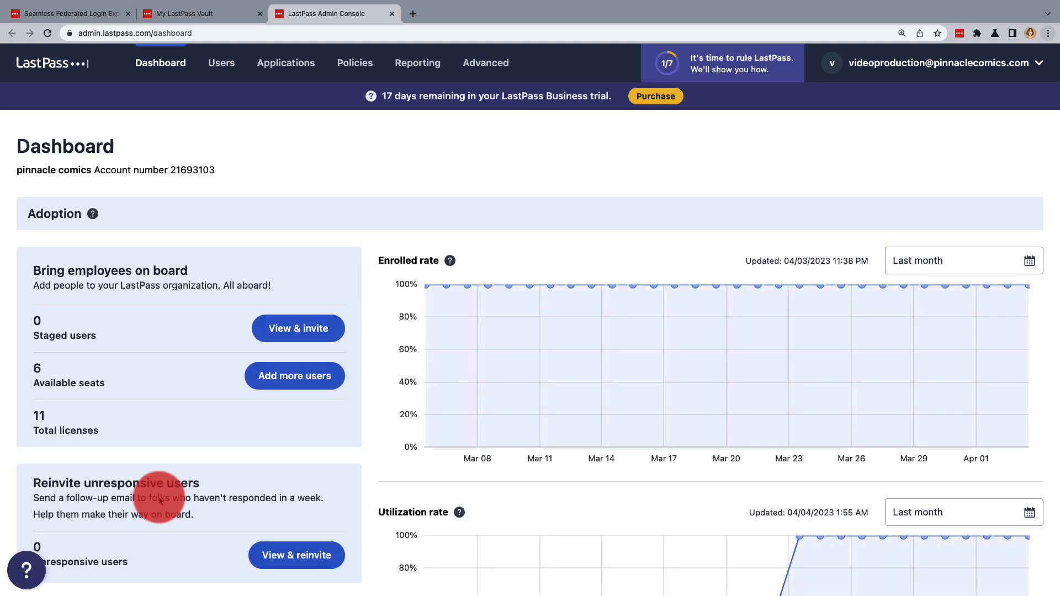
{"action": "mouse_move", "coordinate": [355, 62]}
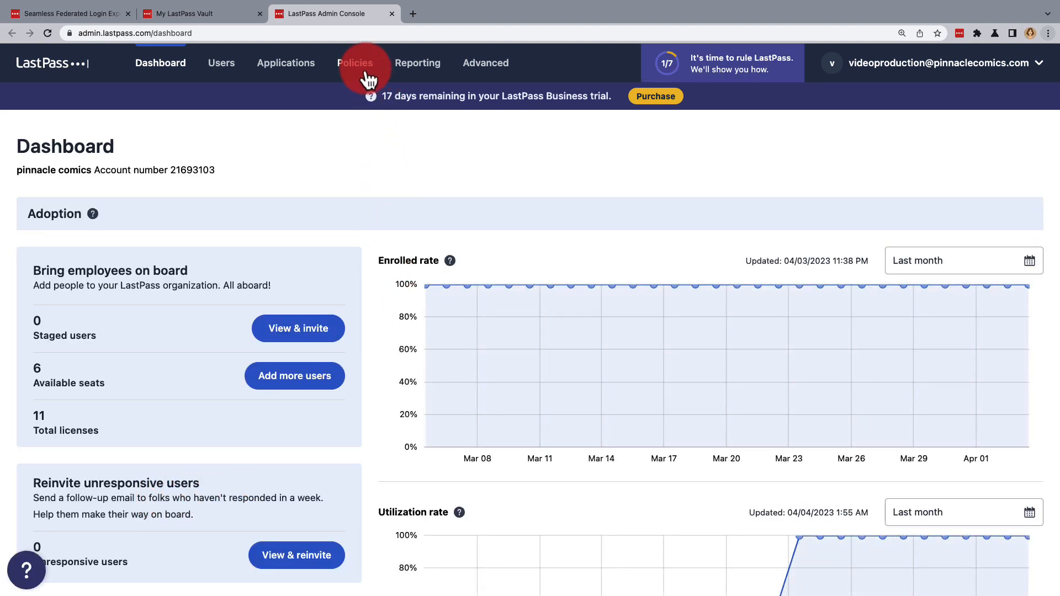
- Go to Policies and review the 'Permit super admins to reset master password' status
{"action": "left_click", "coordinate": [356, 63]}
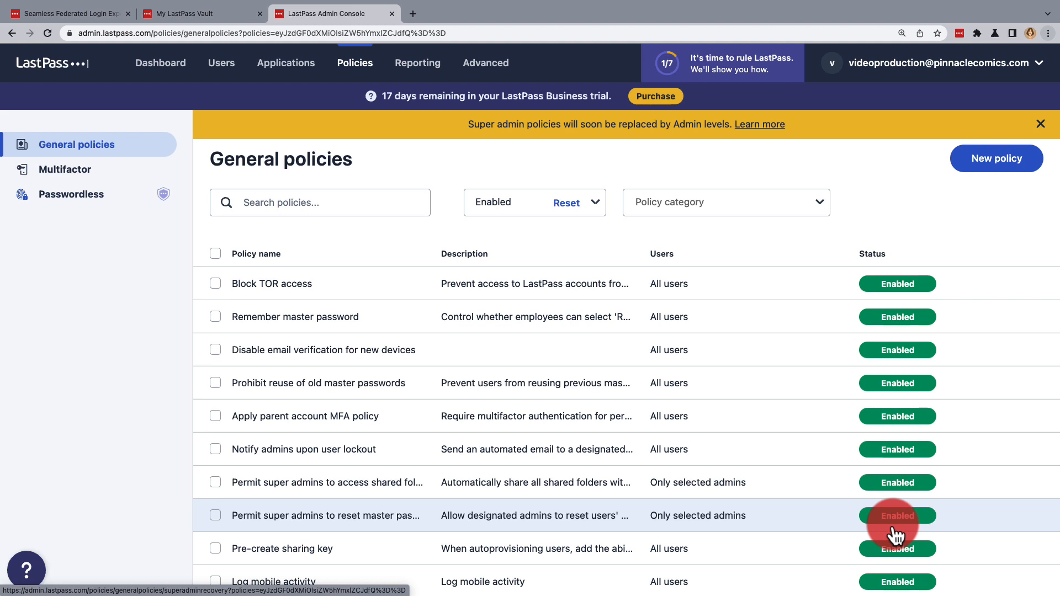
{"action": "mouse_move", "coordinate": [840, 532]}
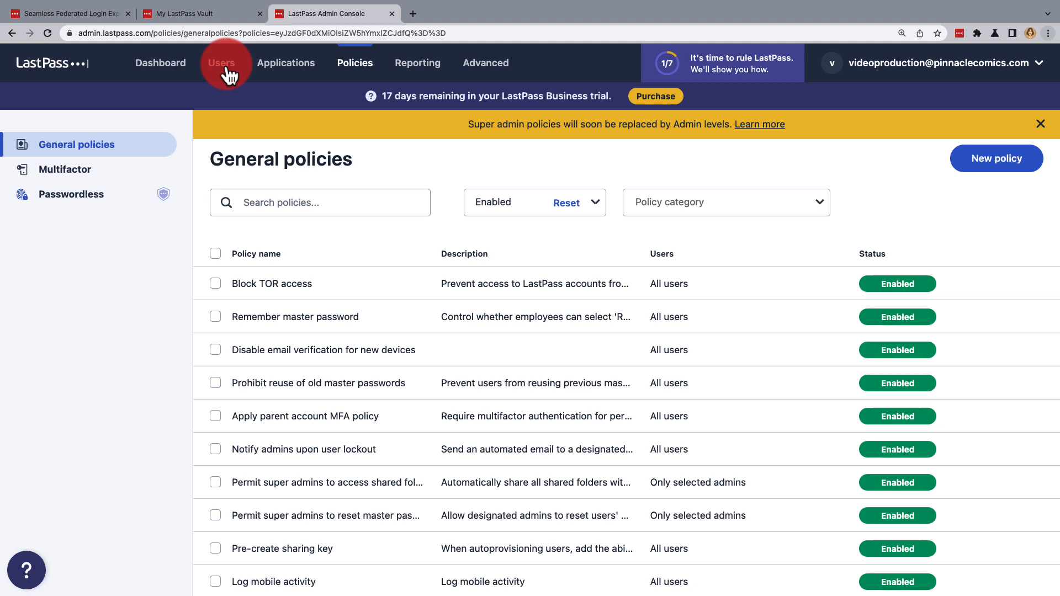
- From Users, open the second user's details and choose Reset master password from the ⋯ menu
{"action": "left_click", "coordinate": [221, 63]}
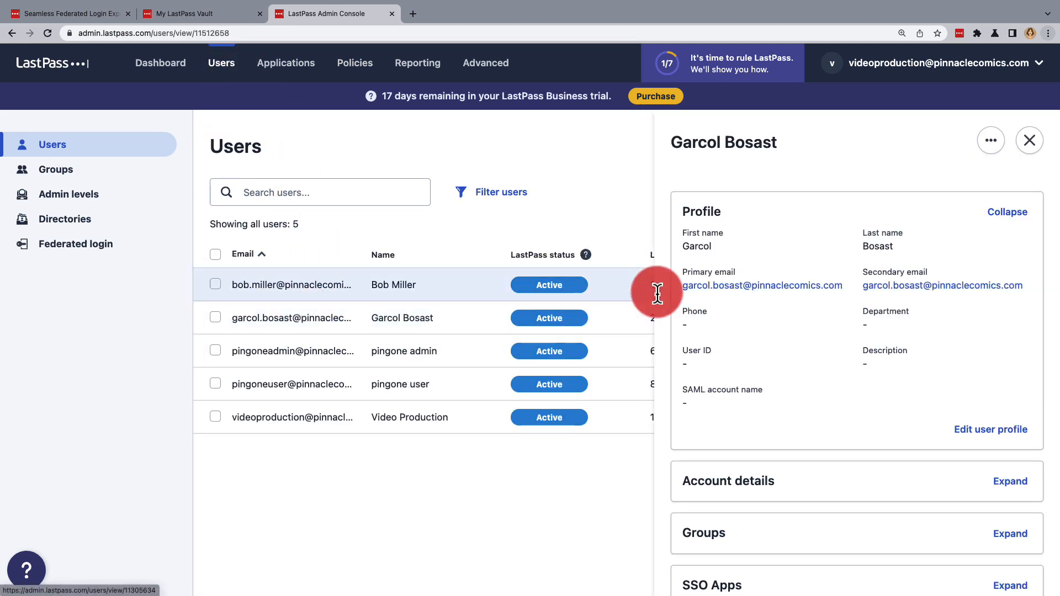
{"action": "left_click", "coordinate": [992, 140]}
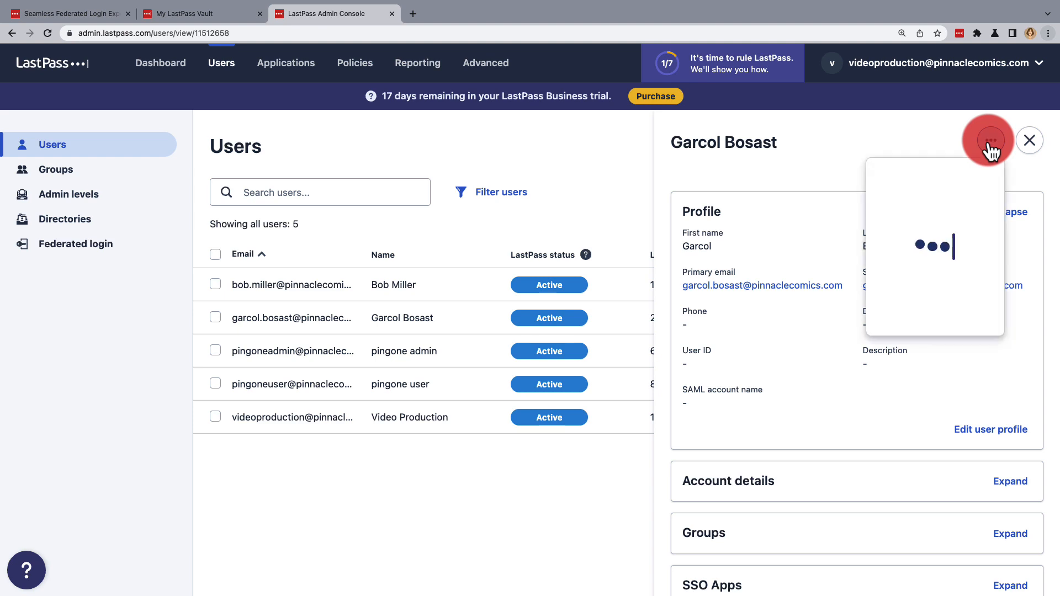
{"action": "left_click", "coordinate": [989, 141]}
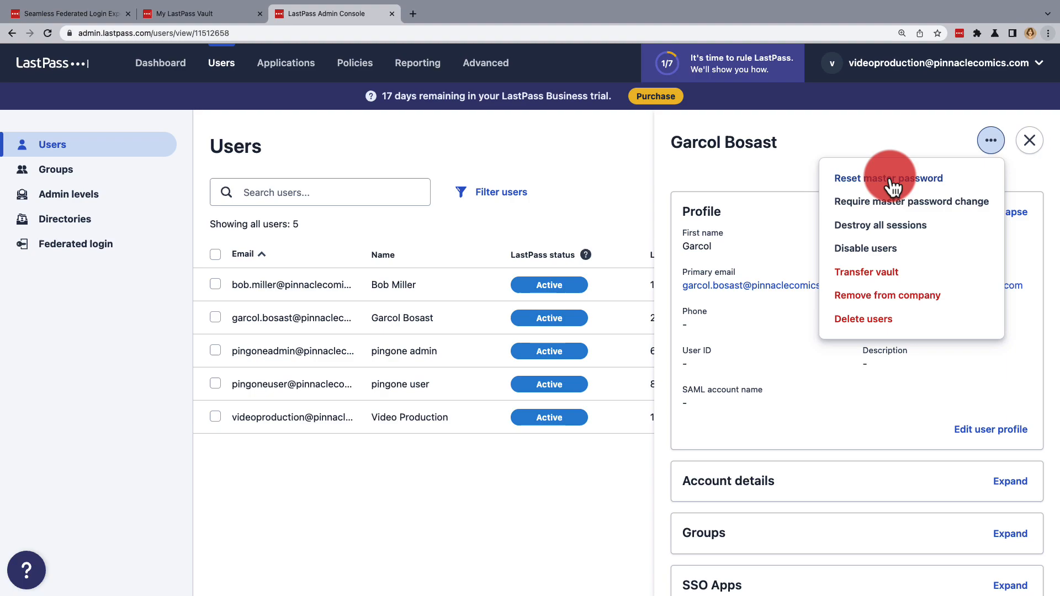
{"action": "left_click", "coordinate": [888, 178]}
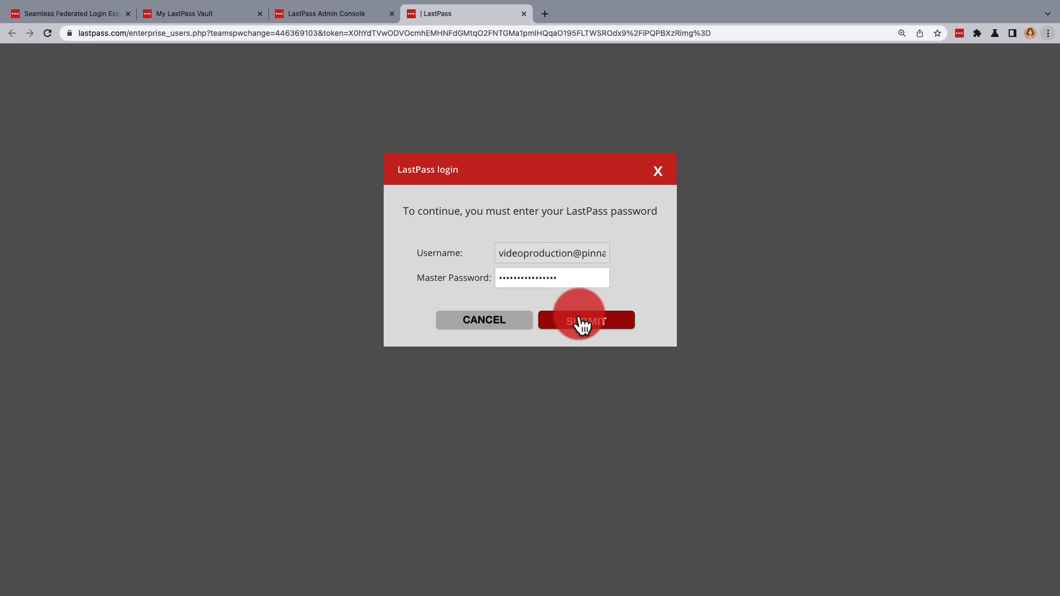
- Confirm the admin password, generate a strong password in the extension and enter it in both reset fields
{"action": "left_click", "coordinate": [586, 320]}
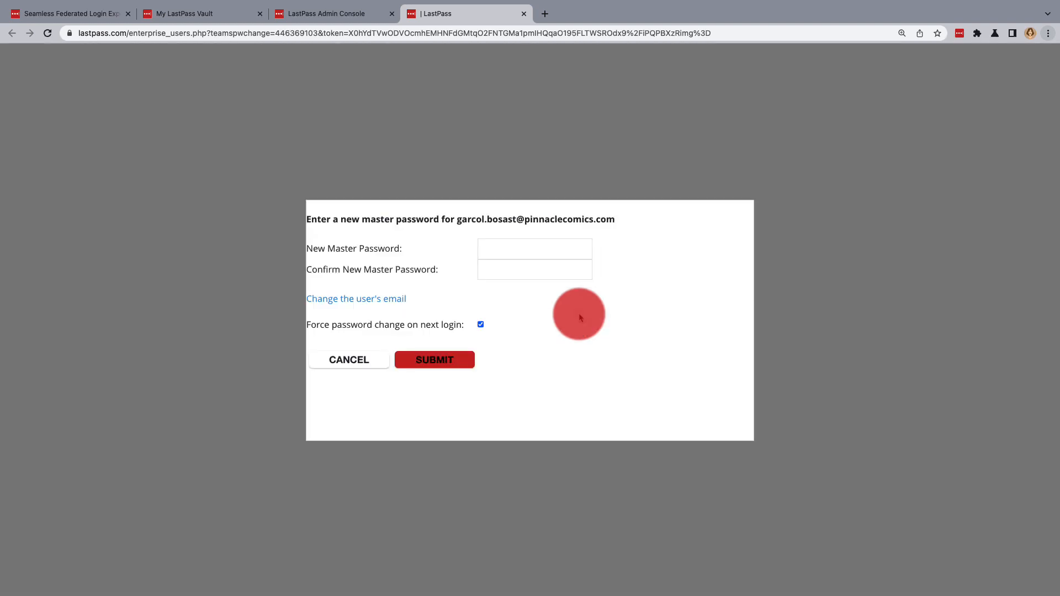
{"action": "mouse_move", "coordinate": [918, 125]}
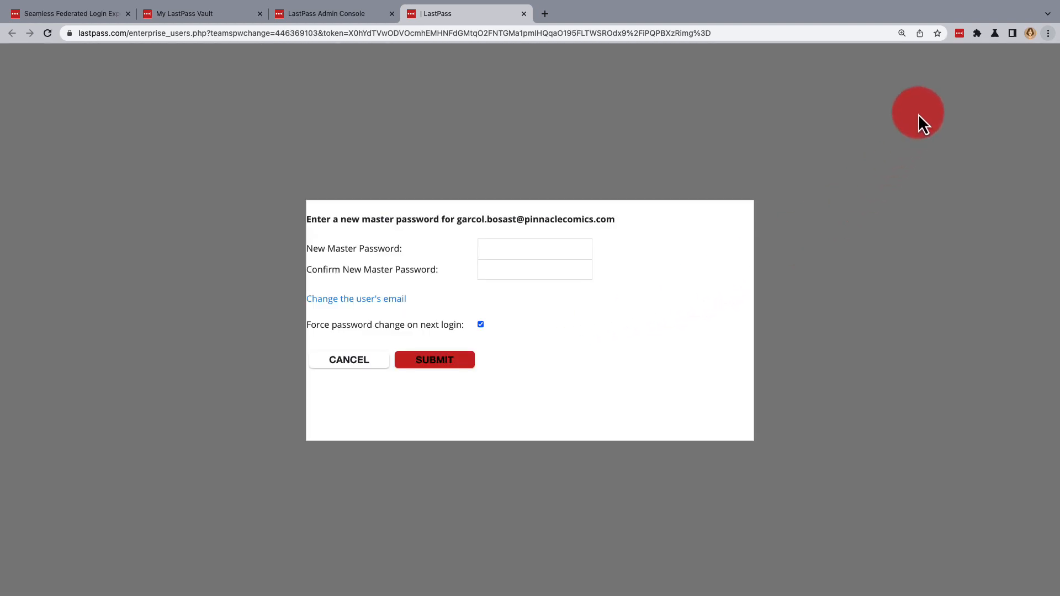
{"action": "left_click", "coordinate": [959, 32]}
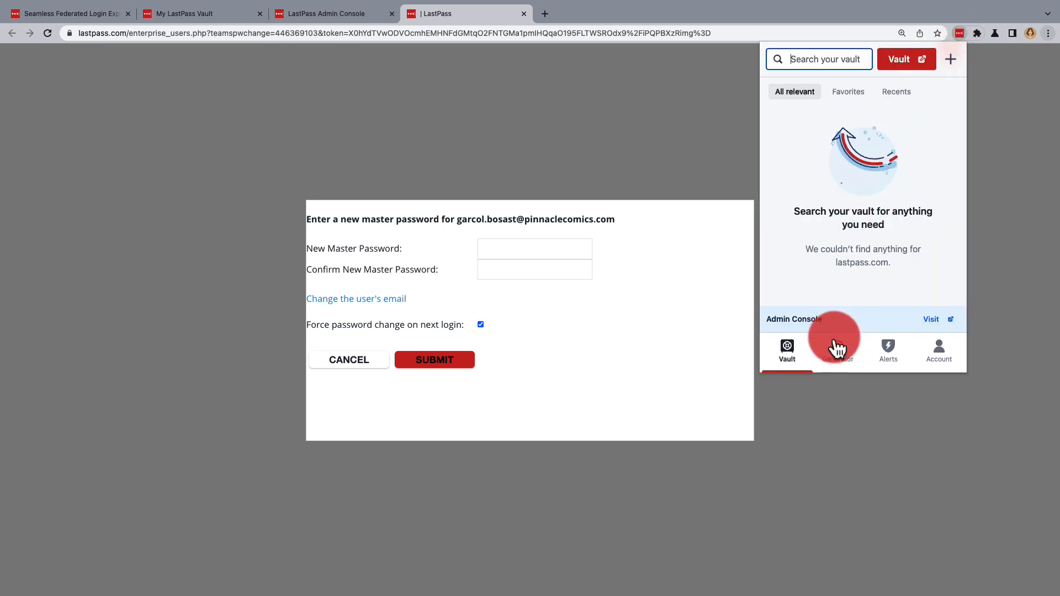
{"action": "left_click", "coordinate": [837, 351]}
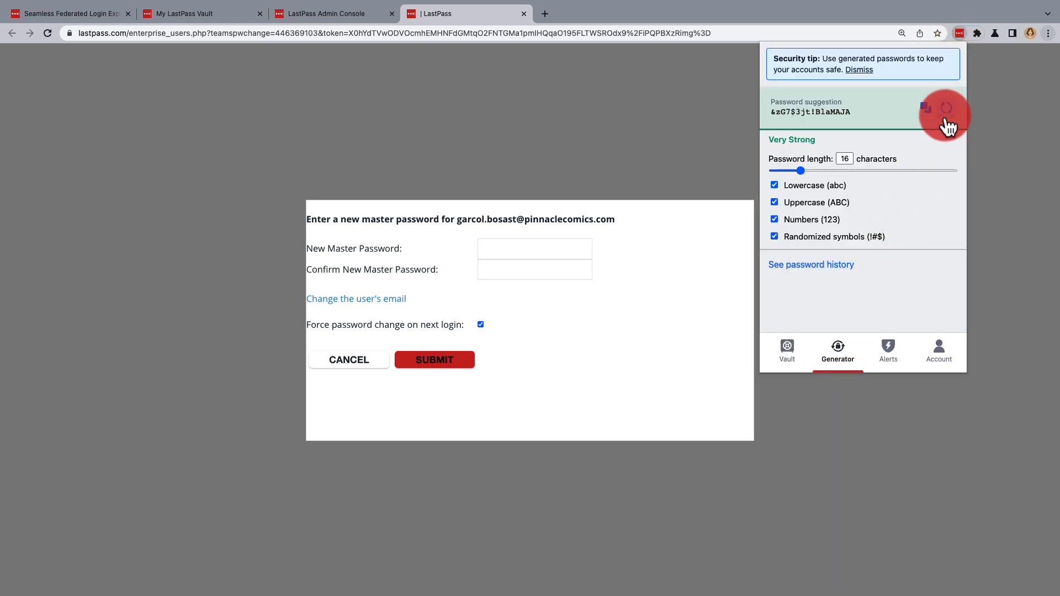
{"action": "left_click", "coordinate": [947, 109]}
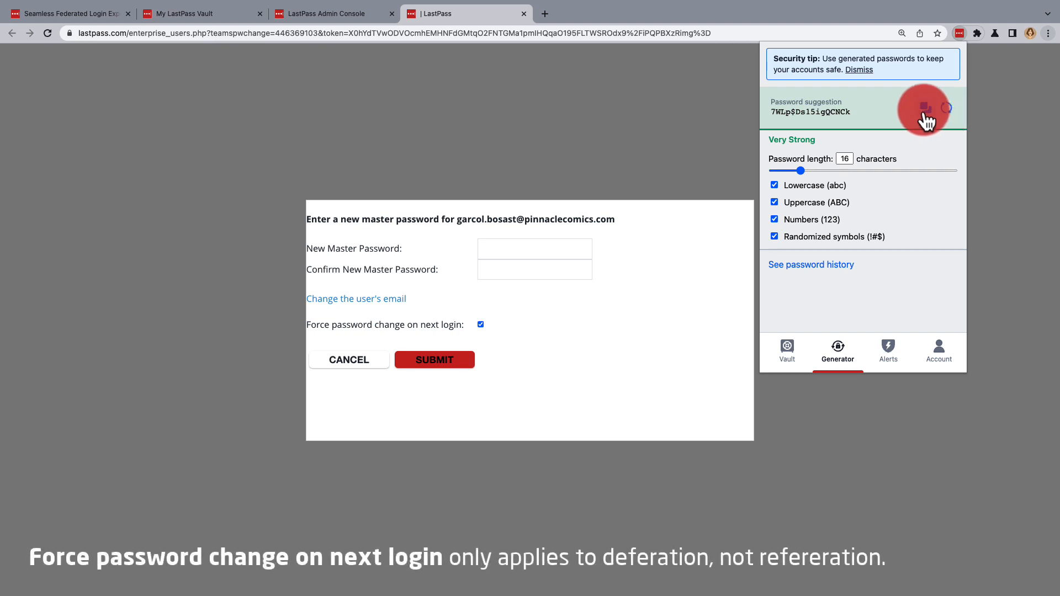
{"action": "left_click", "coordinate": [535, 248]}
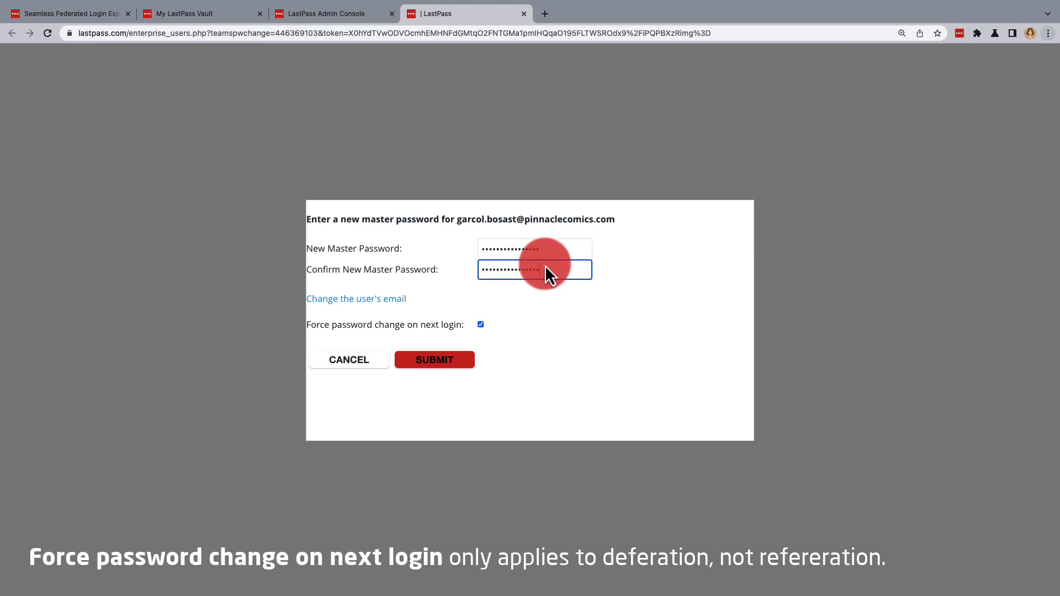
{"action": "left_click", "coordinate": [434, 359]}
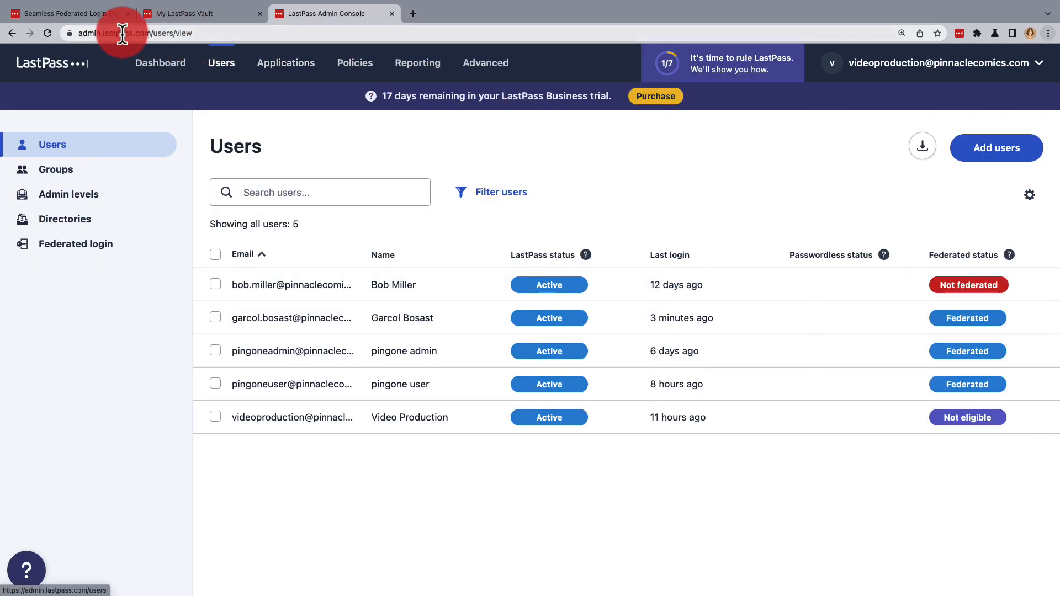
- Reload the Users page so Garcol Bosast shows as Not federated
{"action": "left_click", "coordinate": [48, 32]}
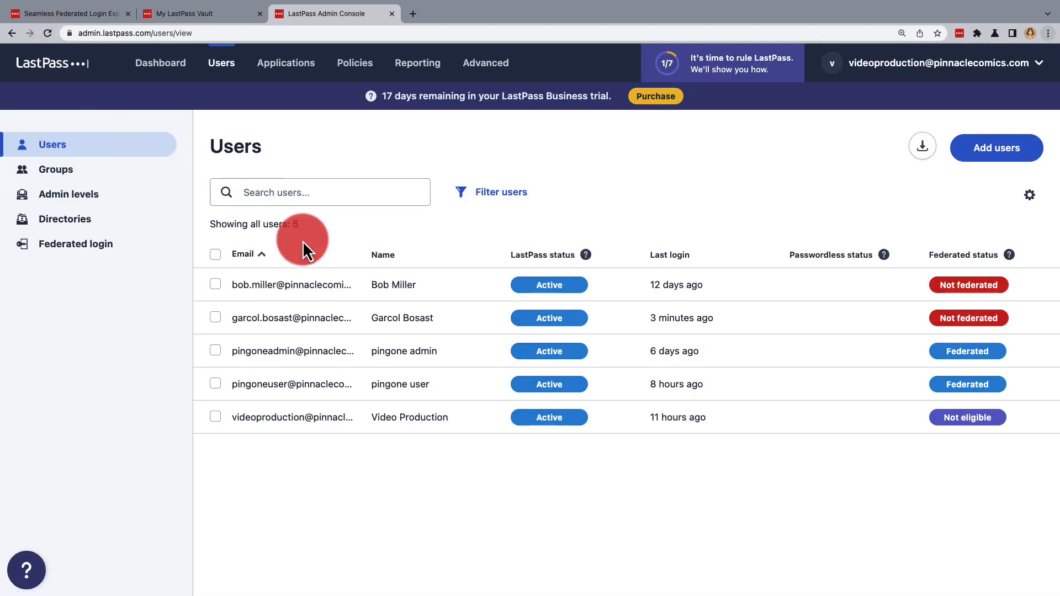
{"action": "mouse_move", "coordinate": [913, 328]}
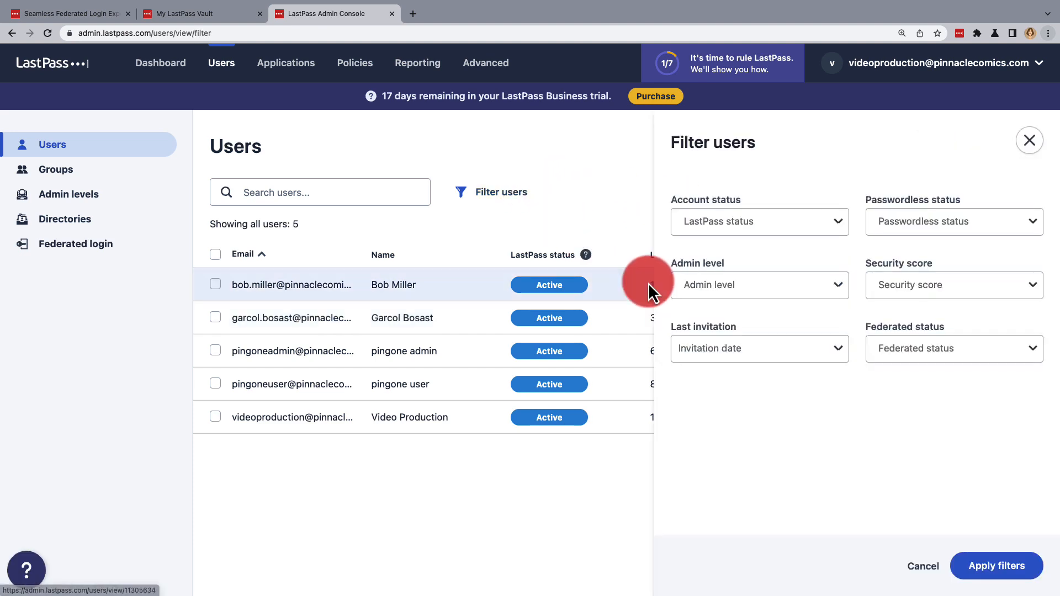
{"action": "left_click", "coordinate": [953, 348]}
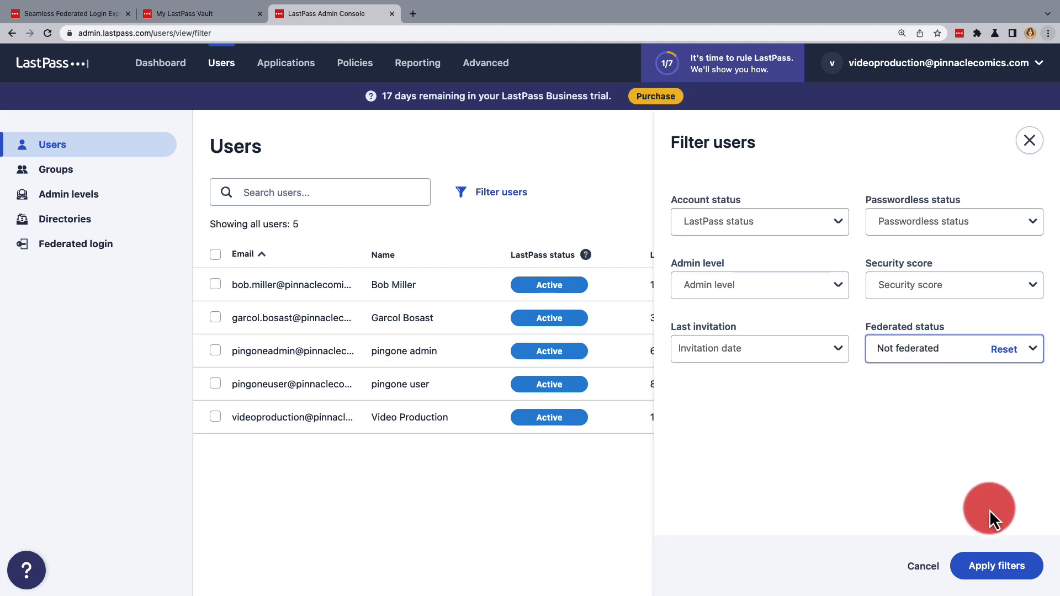
{"action": "left_click", "coordinate": [996, 566]}
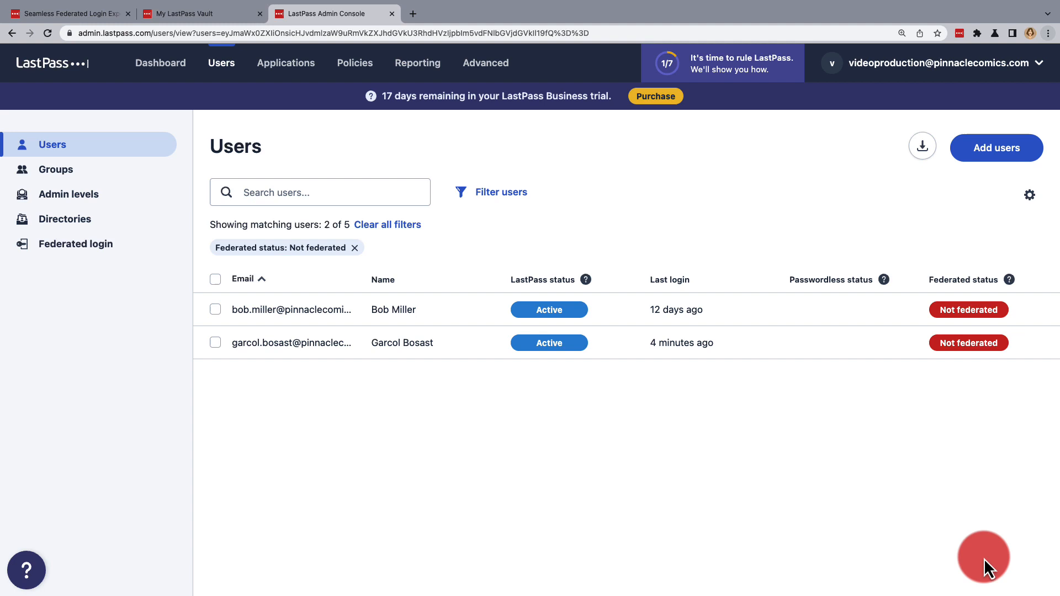
{"action": "left_click", "coordinate": [215, 279]}
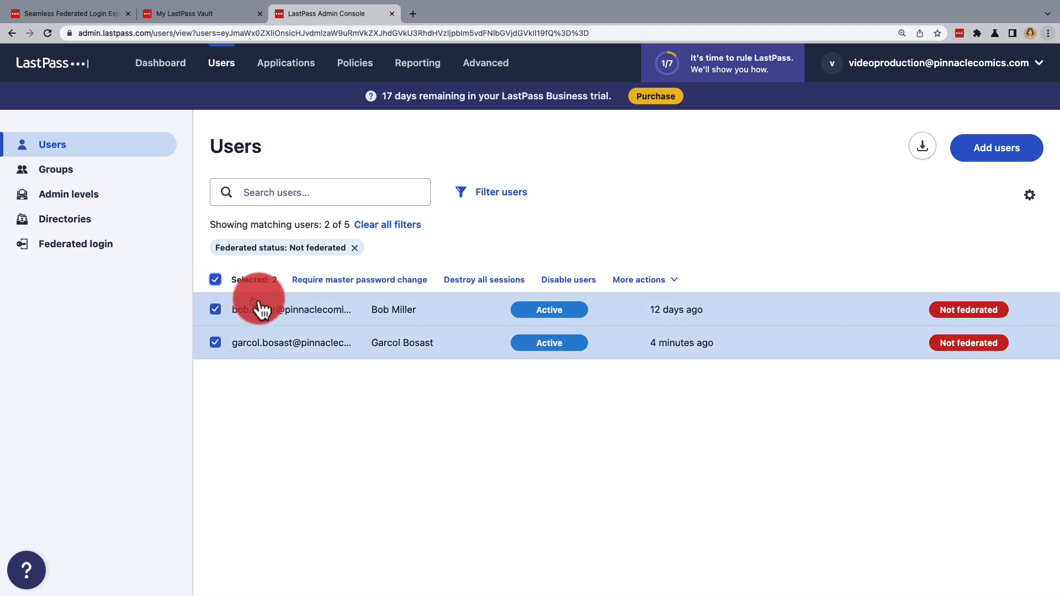
{"action": "left_click", "coordinate": [640, 279]}
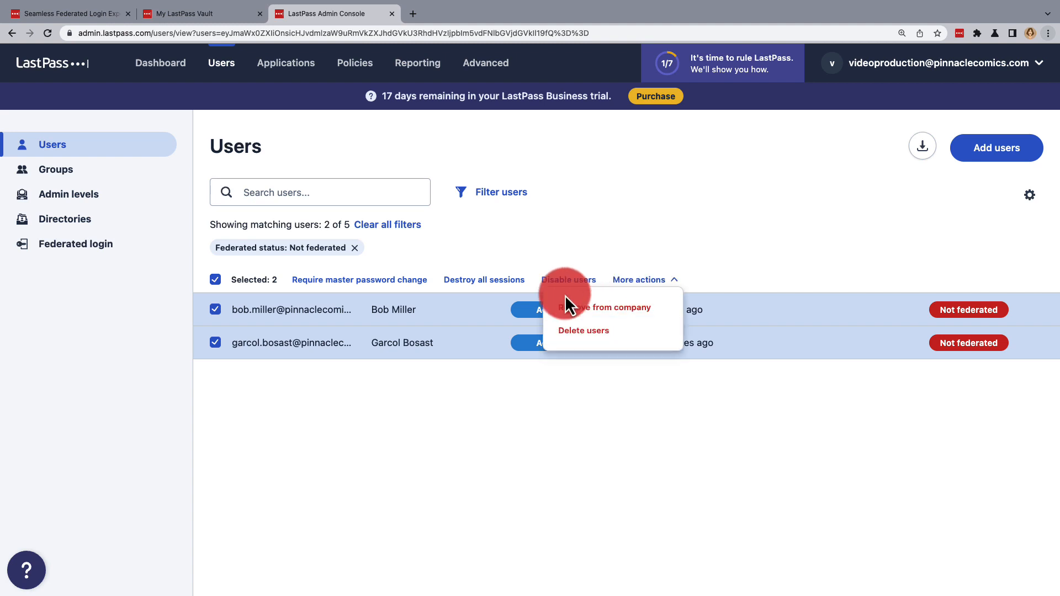
{"action": "left_click", "coordinate": [215, 310]}
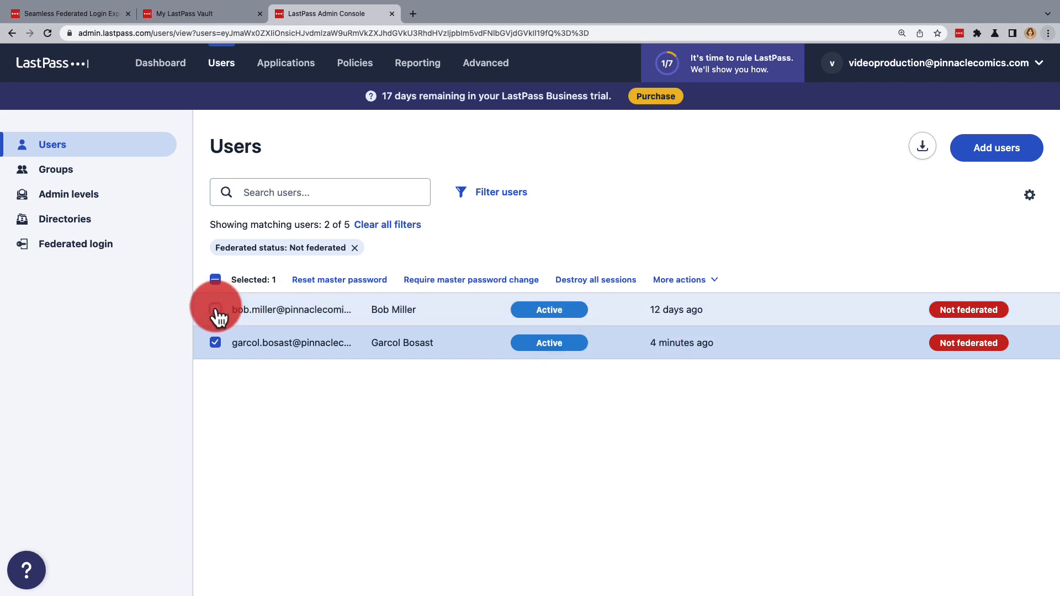
{"action": "left_click", "coordinate": [215, 309]}
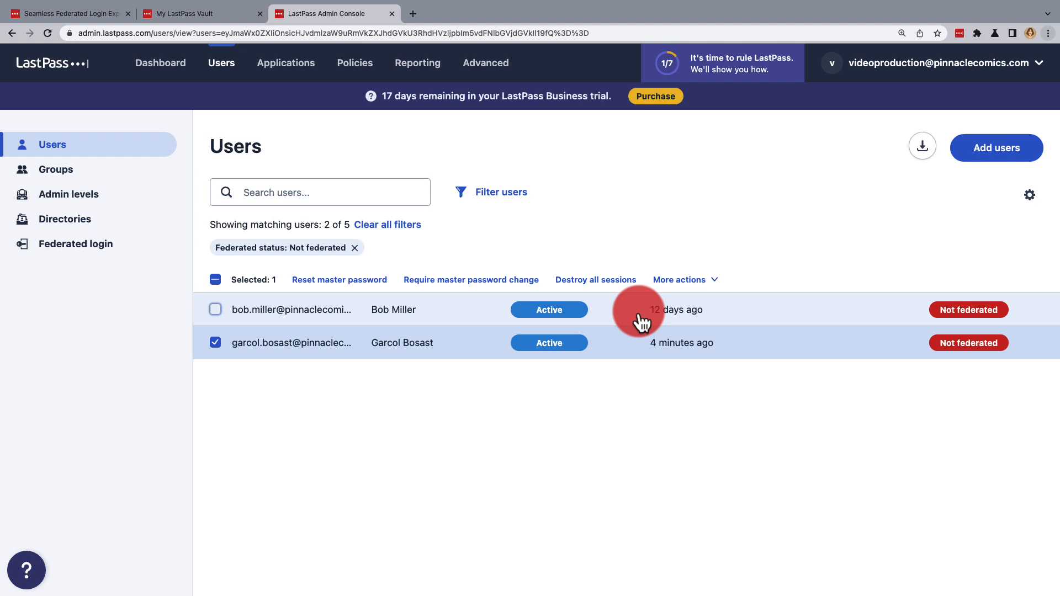
{"action": "left_click", "coordinate": [684, 280]}
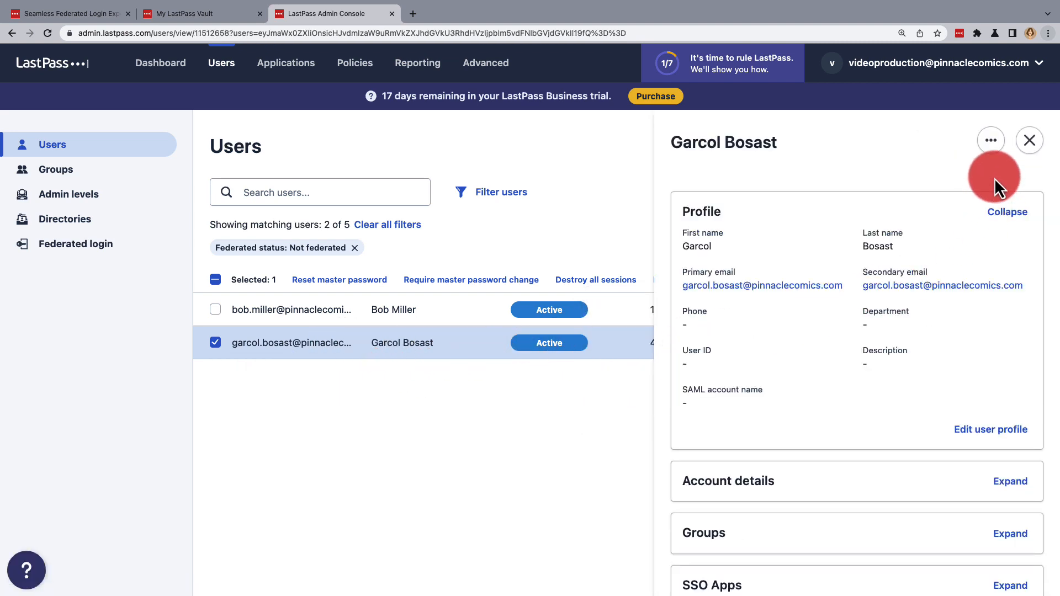
{"action": "left_click", "coordinate": [990, 141]}
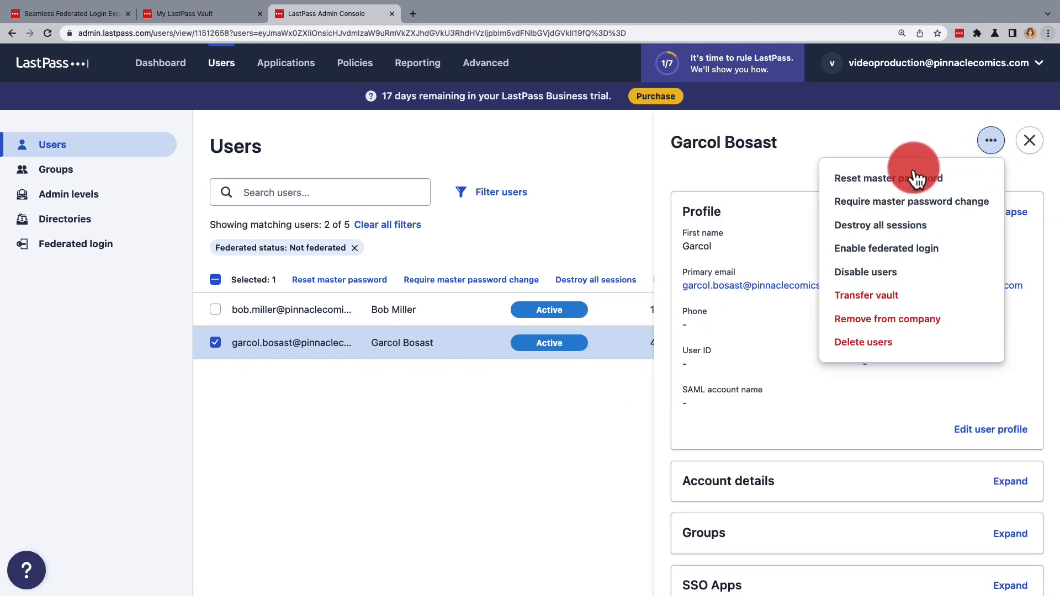
{"action": "mouse_move", "coordinate": [875, 253]}
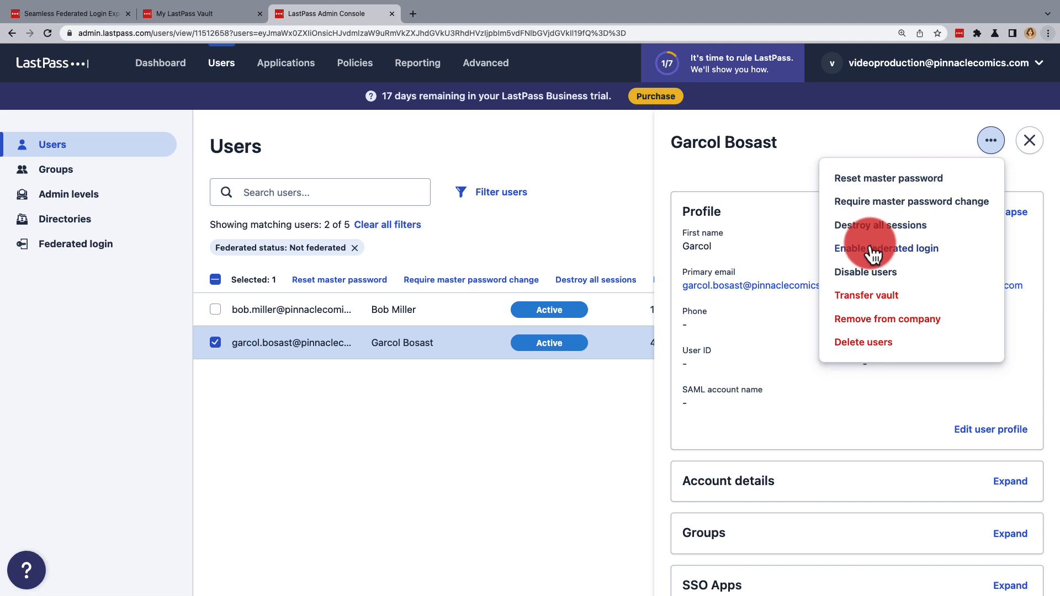
{"action": "left_click", "coordinate": [887, 249]}
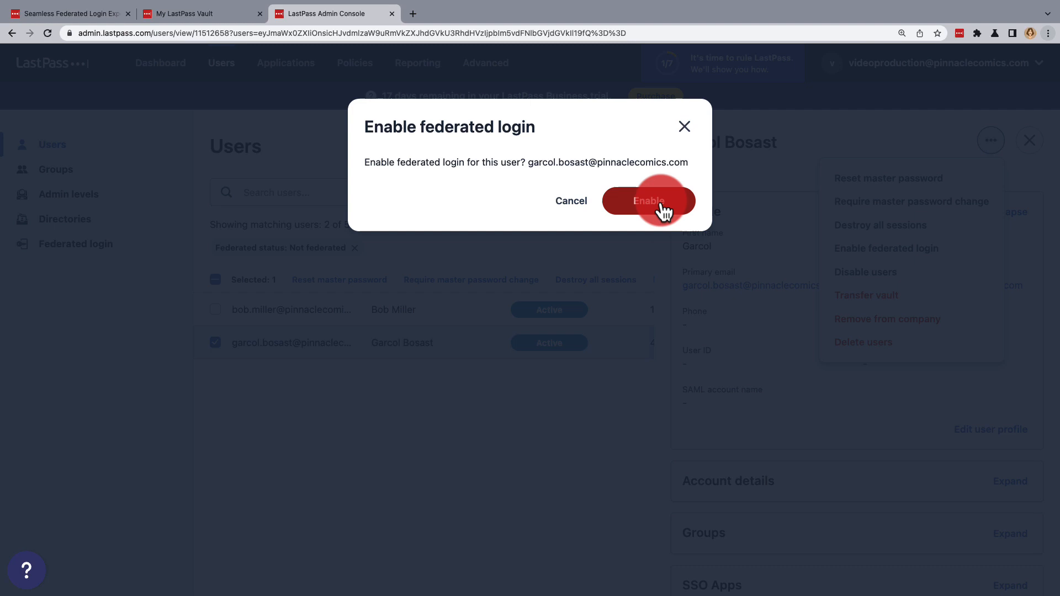
{"action": "left_click", "coordinate": [646, 201]}
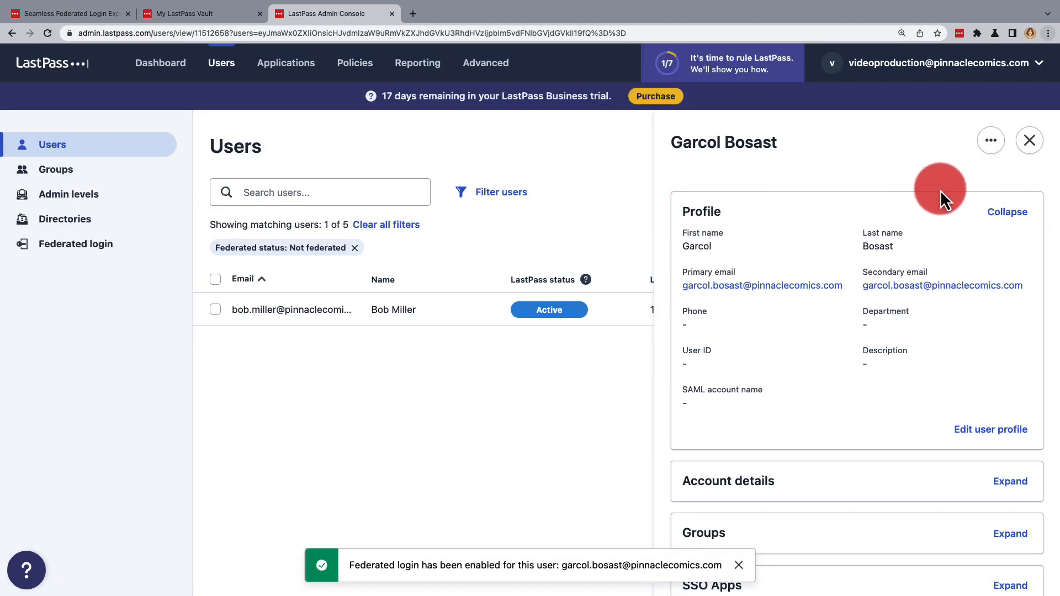
{"action": "left_click", "coordinate": [1029, 140]}
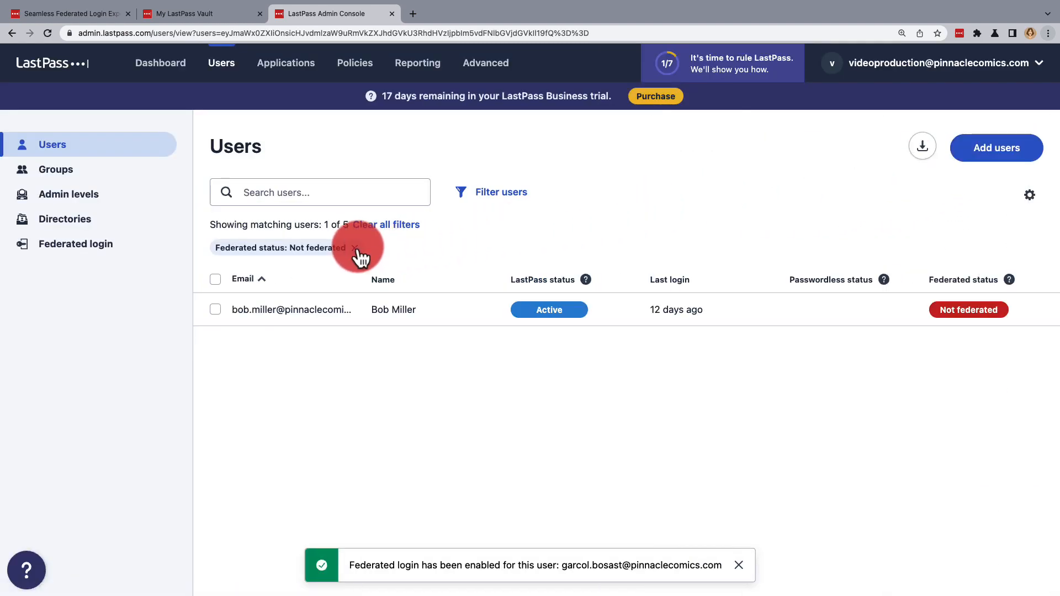
{"action": "left_click", "coordinate": [355, 248]}
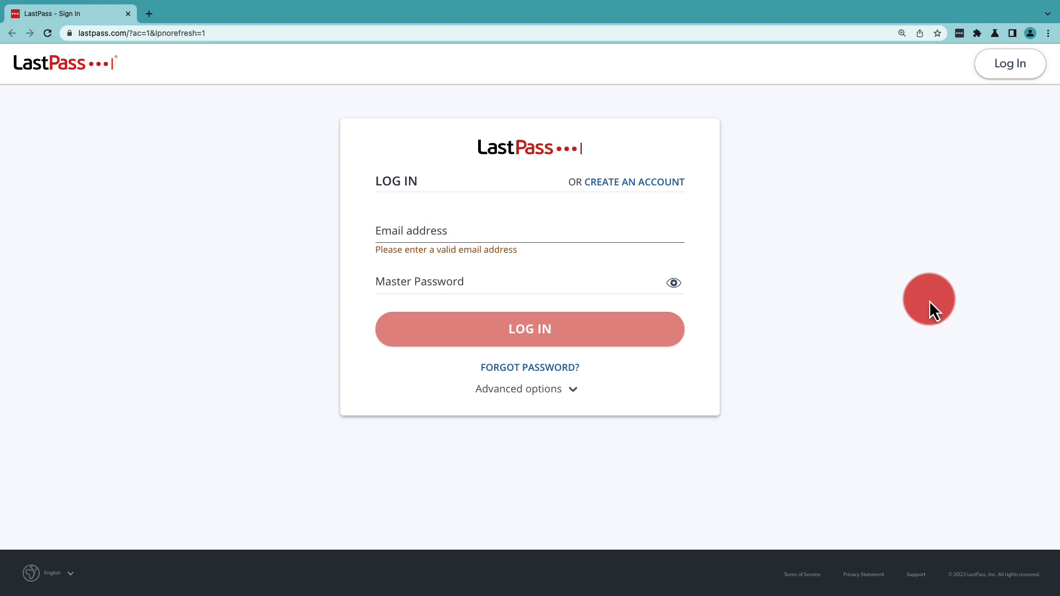
{"action": "left_click", "coordinate": [959, 33]}
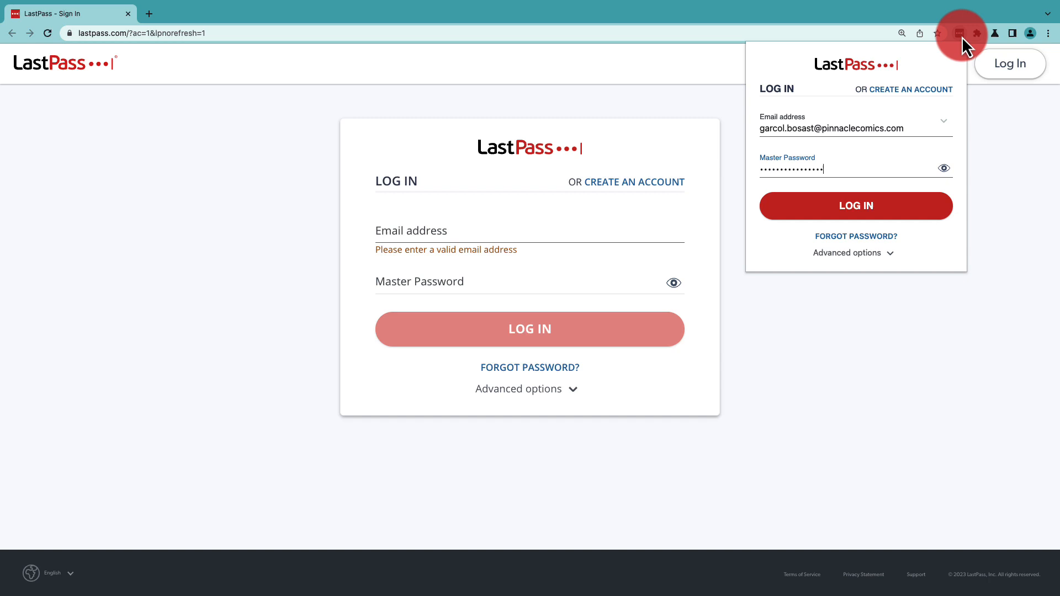
{"action": "left_click", "coordinate": [854, 206]}
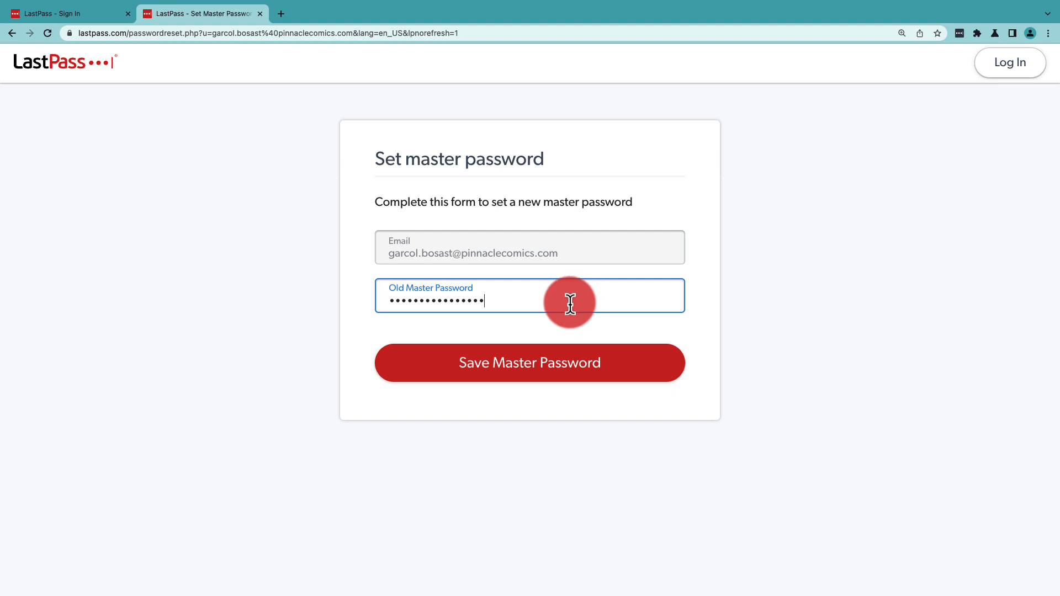
- Enter Garcol's old master password and save it in the Set master password form
{"action": "left_click", "coordinate": [530, 364]}
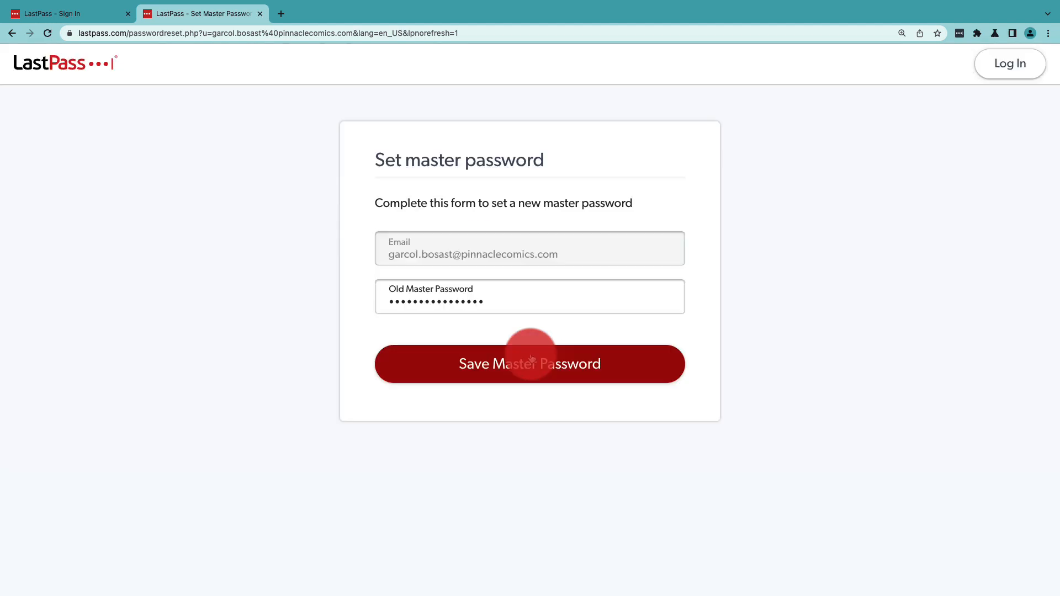
{"action": "left_click", "coordinate": [529, 364]}
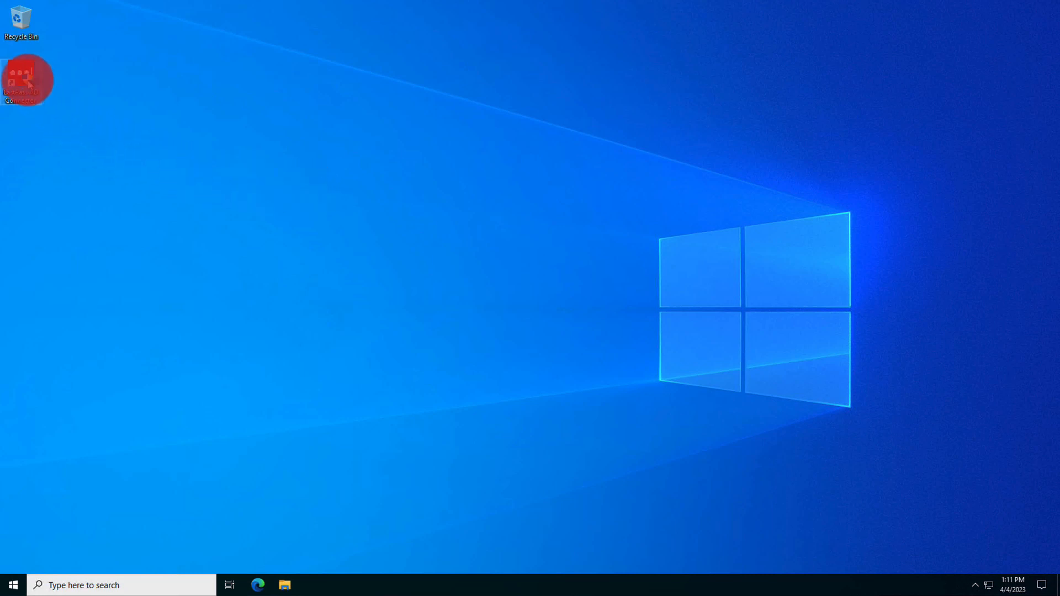
- Launch LastPass AD Connector and log in with the admin email and password
{"action": "double_click", "coordinate": [20, 79]}
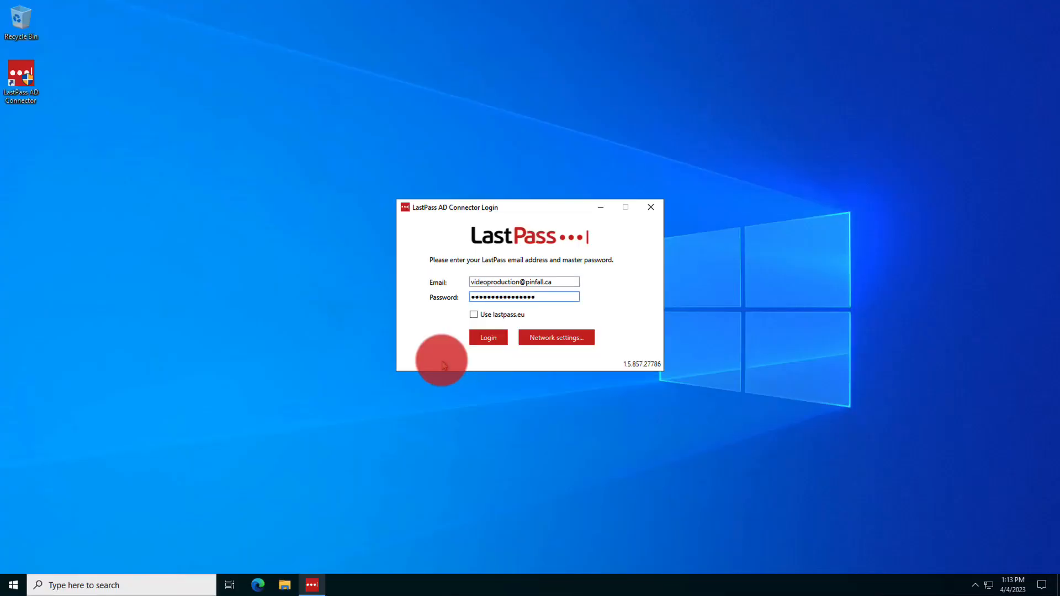
{"action": "left_click", "coordinate": [488, 337]}
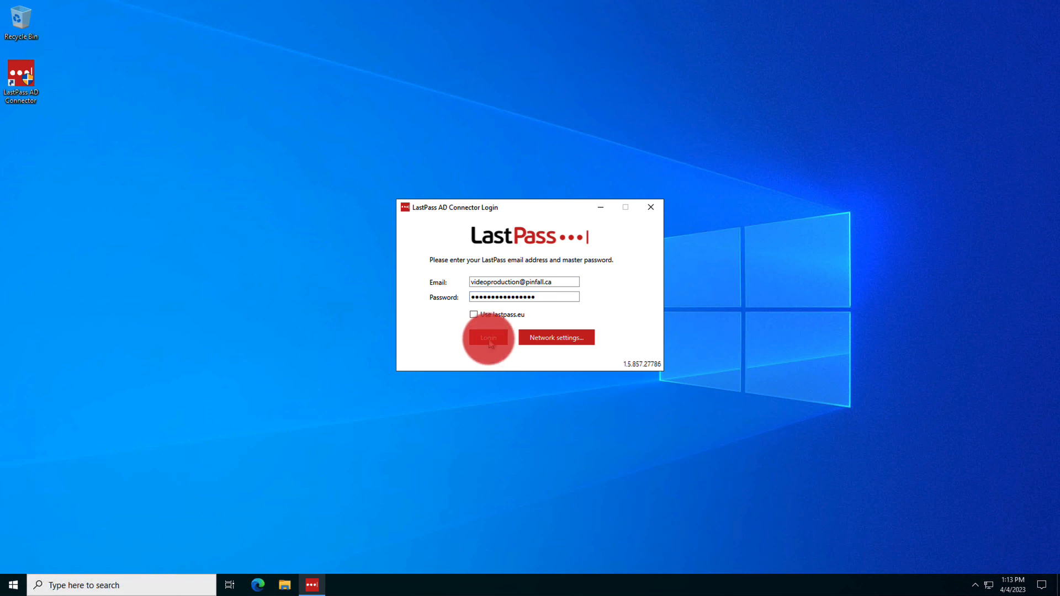
{"action": "left_click", "coordinate": [487, 338]}
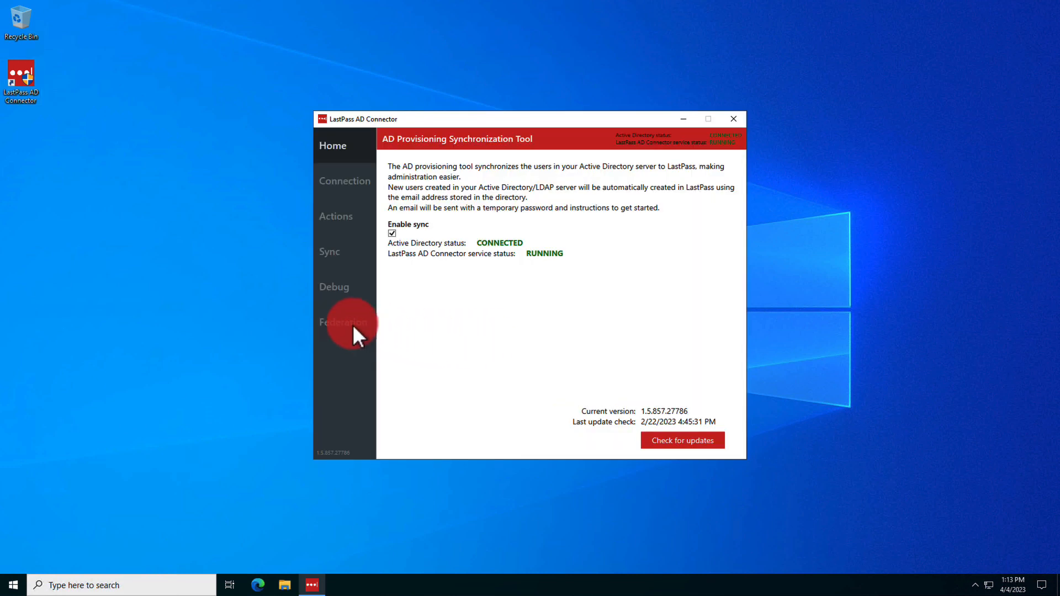
- Launch Migrate from the Federation page and log in again when asked to re-enter credentials
{"action": "left_click", "coordinate": [343, 321]}
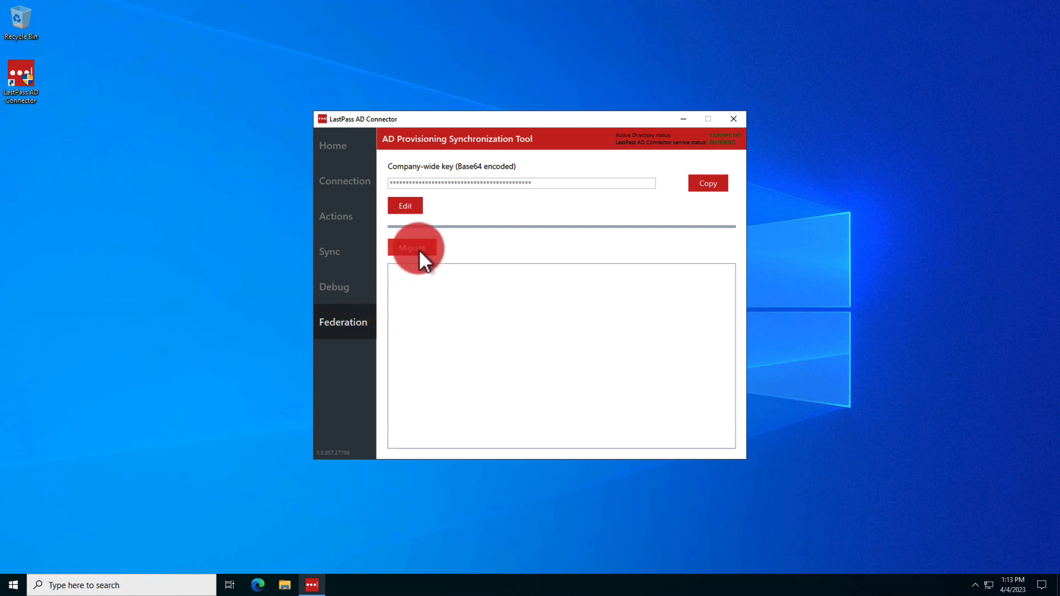
{"action": "left_click", "coordinate": [412, 249]}
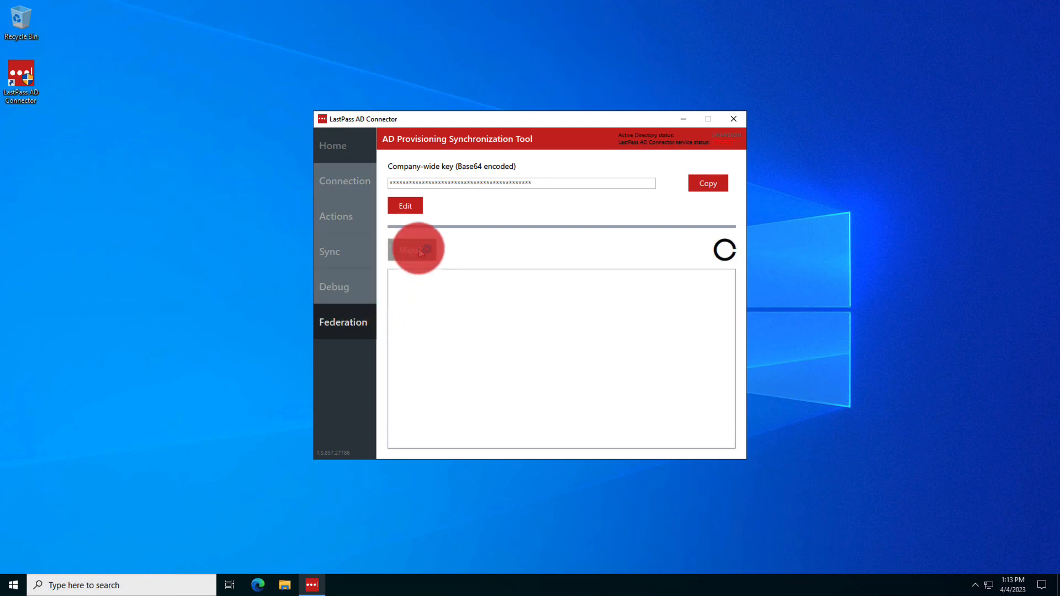
{"action": "left_click", "coordinate": [417, 248]}
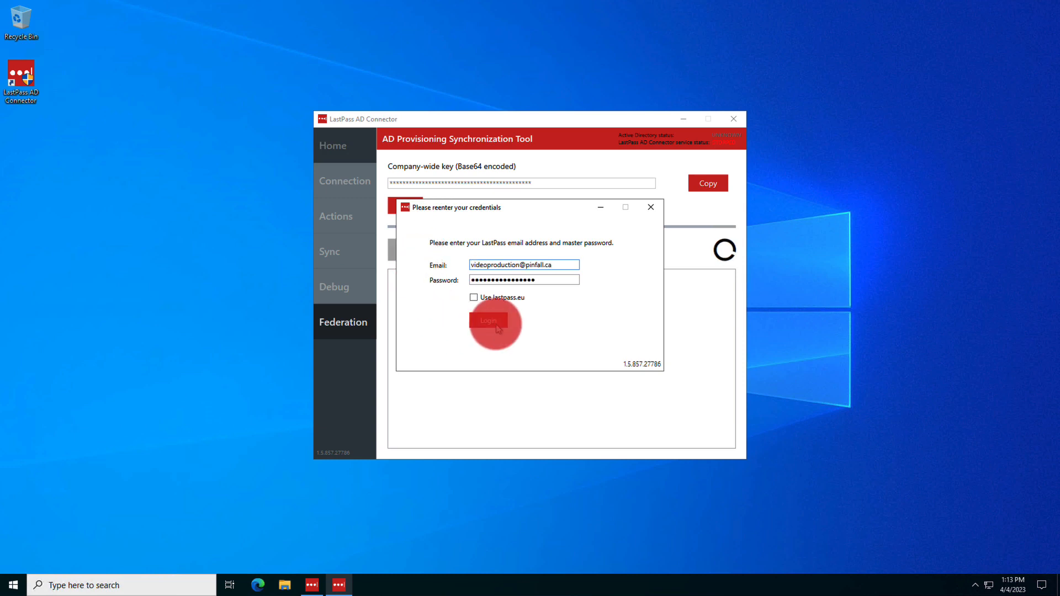
{"action": "left_click", "coordinate": [488, 321]}
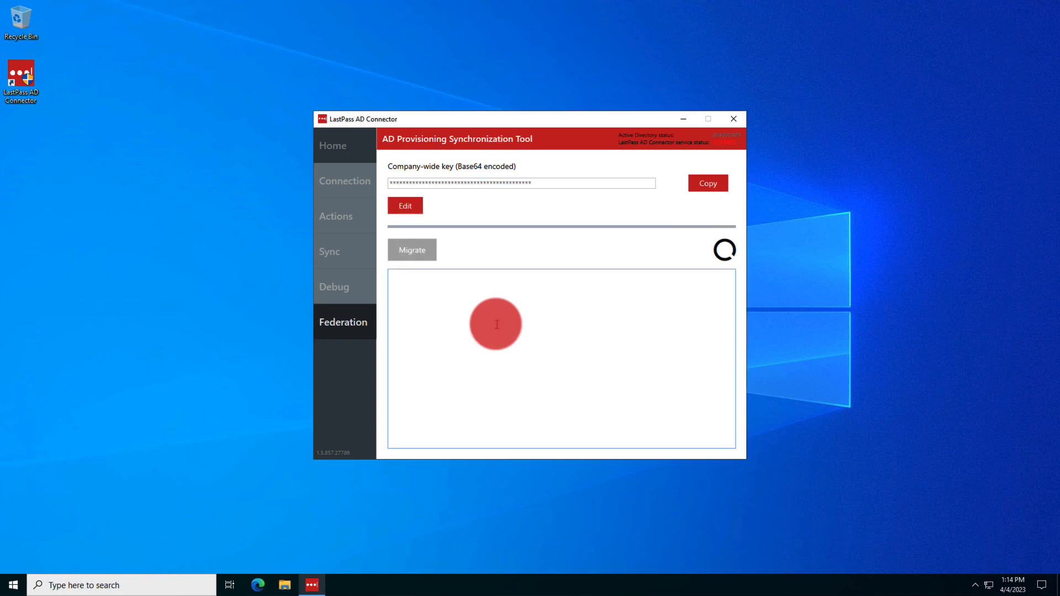
{"action": "left_click", "coordinate": [412, 250]}
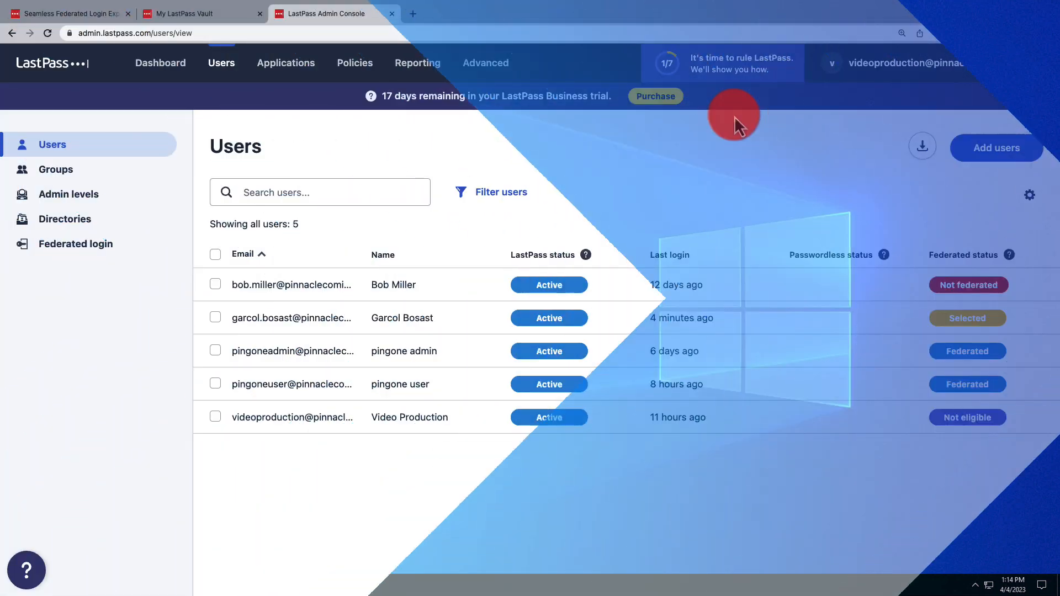
{"action": "right_click", "coordinate": [736, 121]}
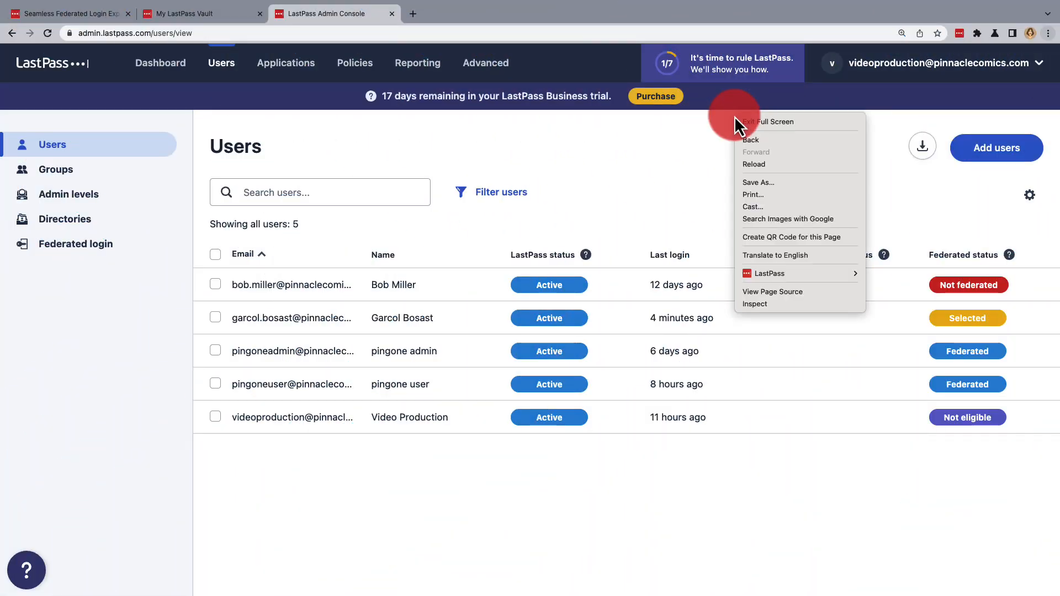
{"action": "left_click", "coordinate": [755, 165]}
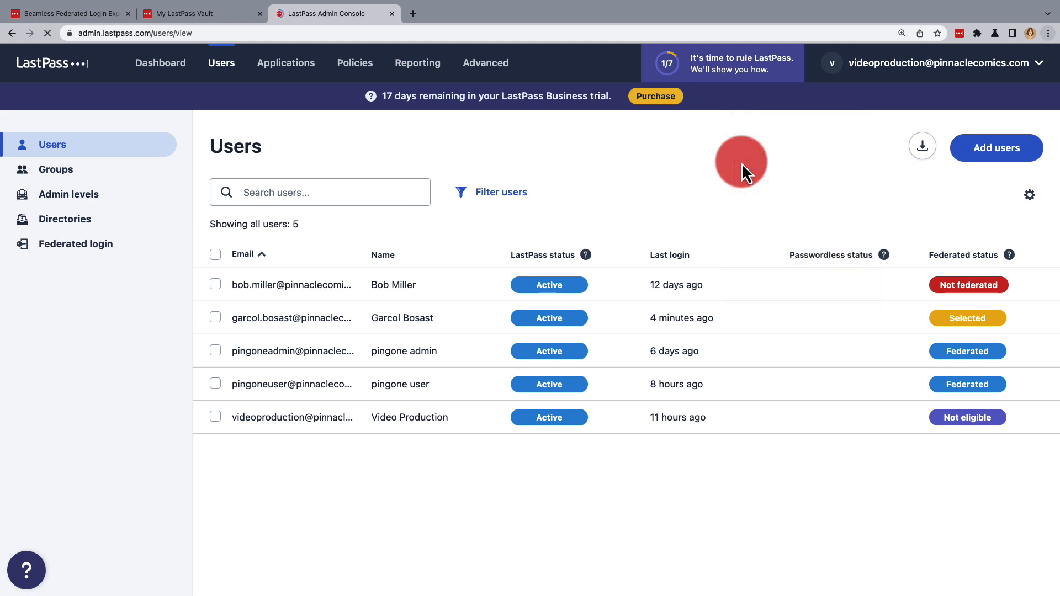